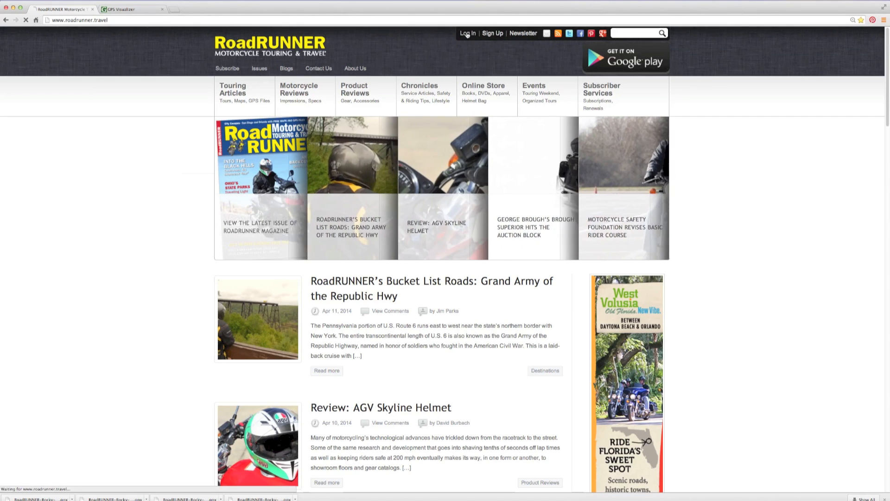
Step: Sign in to the RoadRUNNER account with the email and password credentials
click(467, 33)
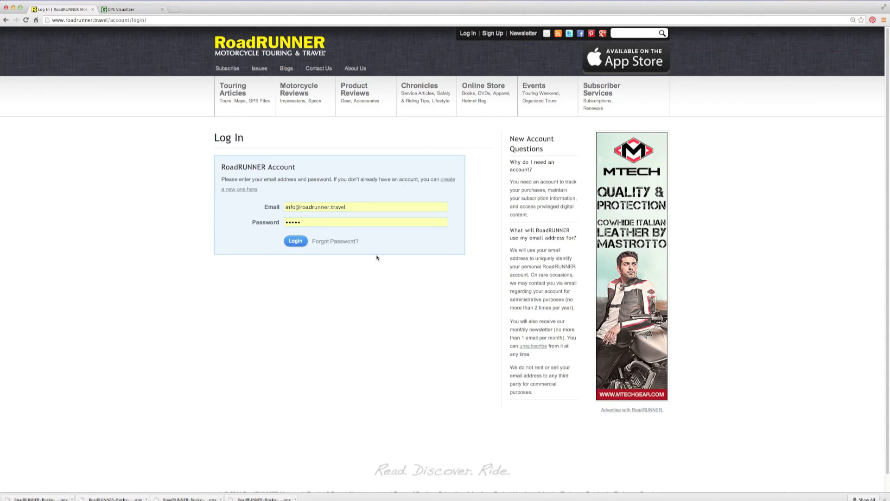
click(295, 241)
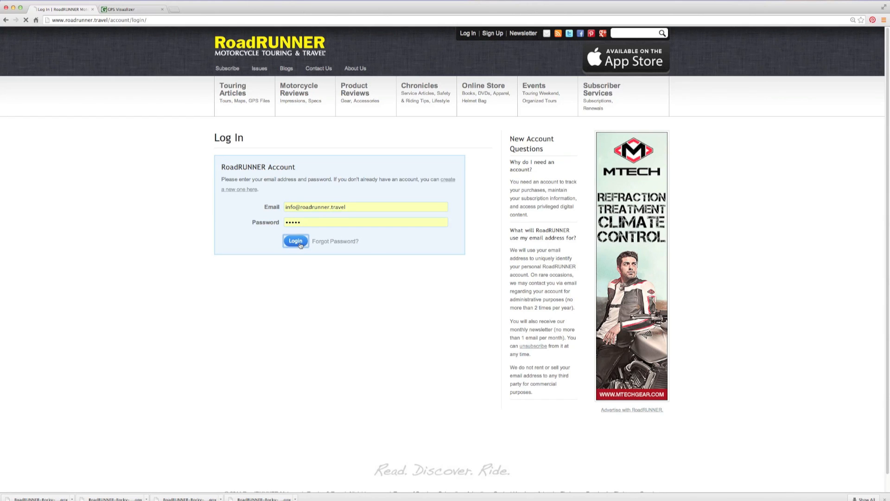
click(295, 241)
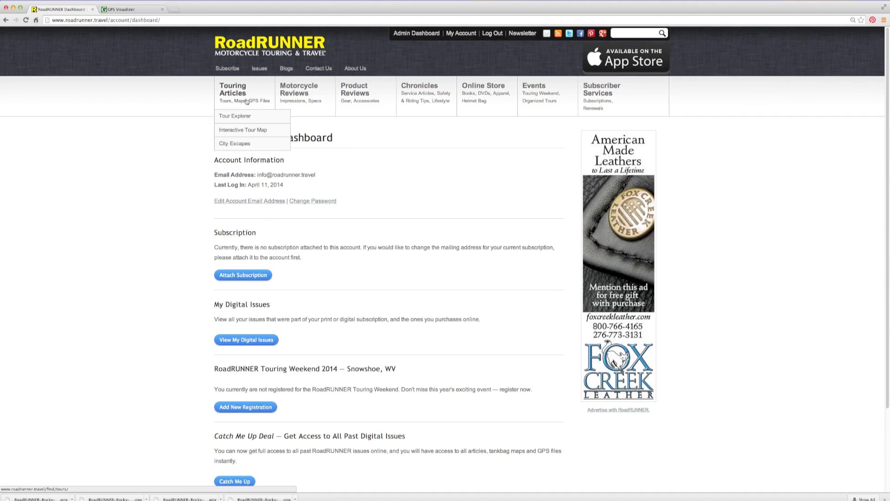
mouse_move(243, 129)
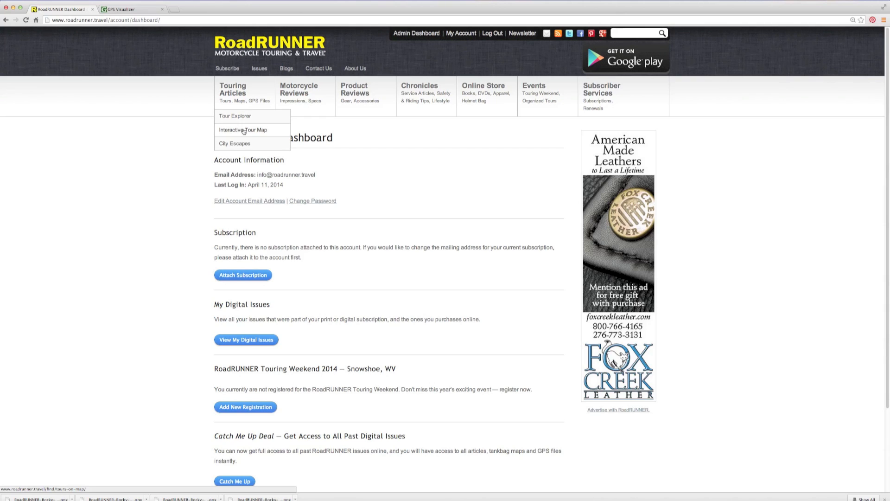
Step: Open the Interactive Tour Map, keeping the Issue filter on all issues
click(243, 130)
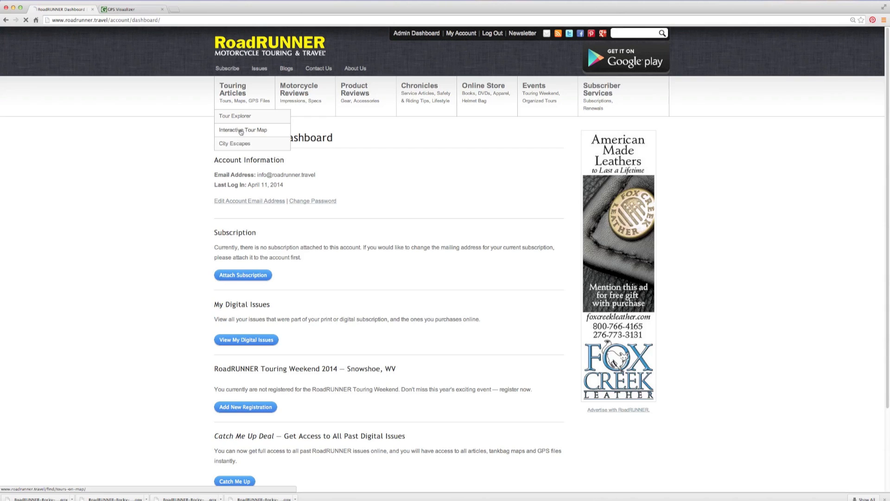
click(243, 130)
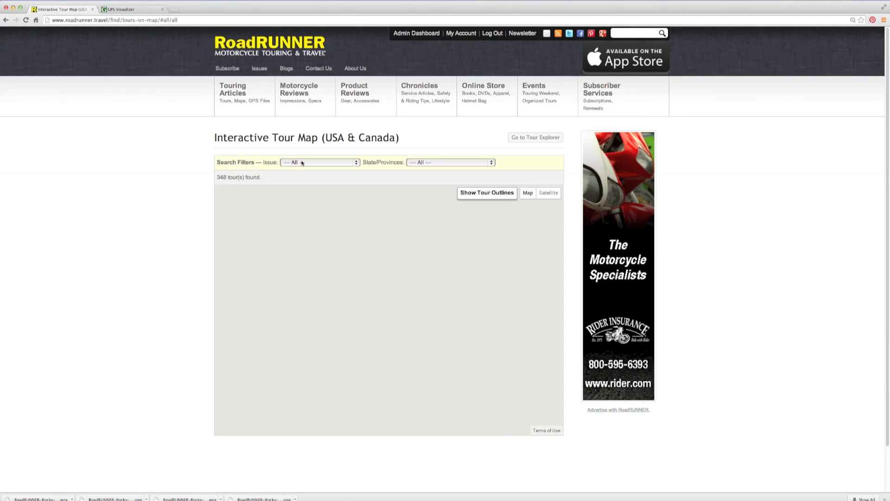
click(319, 161)
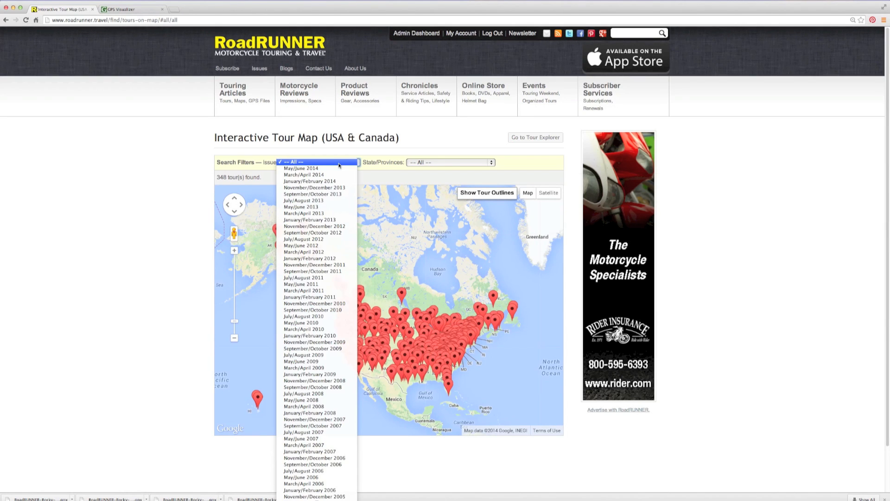
click(450, 161)
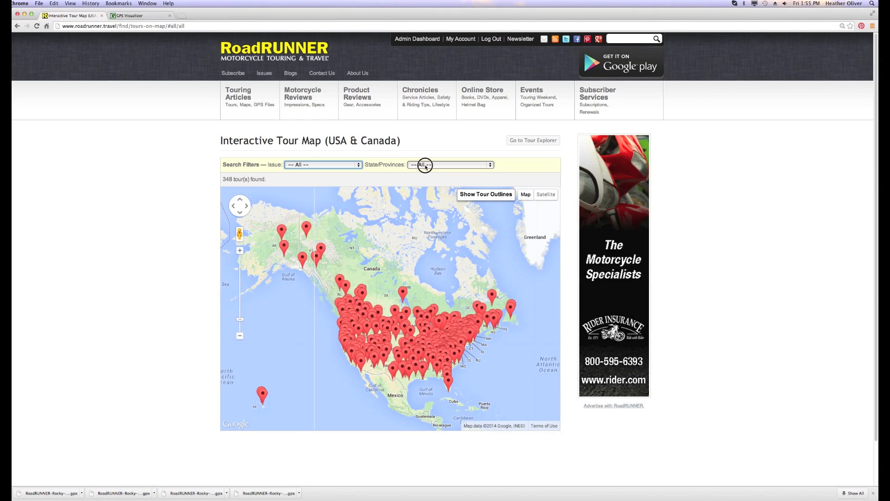
Step: Filter tours to Montana and display them as tour outlines
click(448, 165)
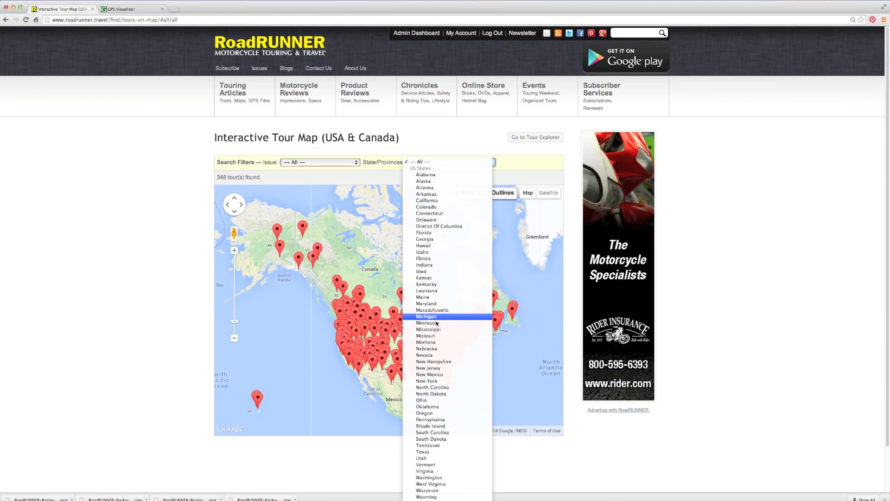
click(425, 342)
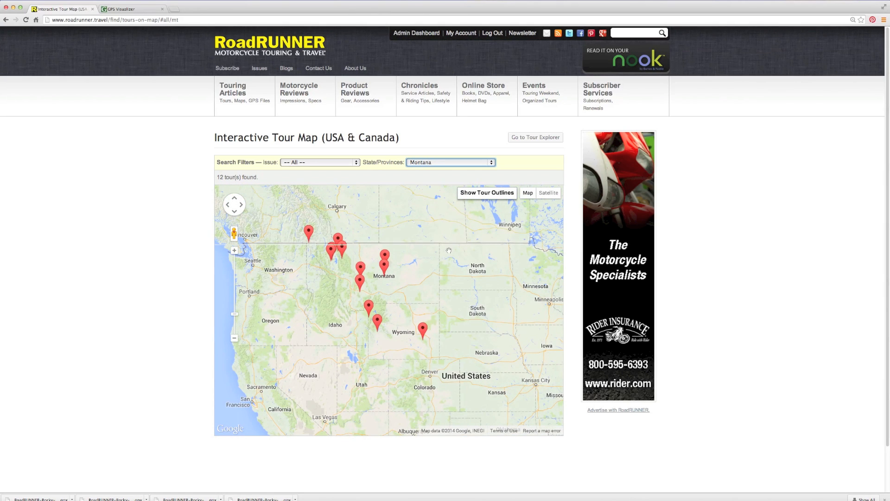
click(486, 192)
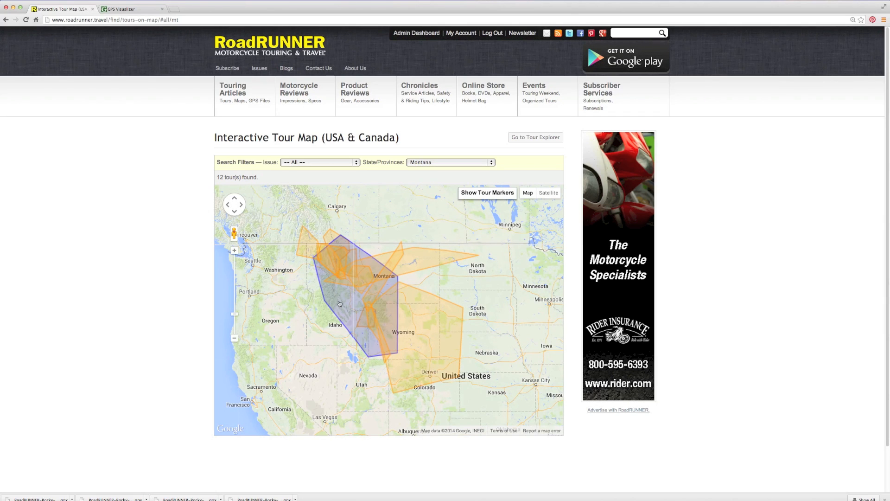
Step: Download the Rocky Mountains Part II GPS file from its tour outline popup
click(340, 305)
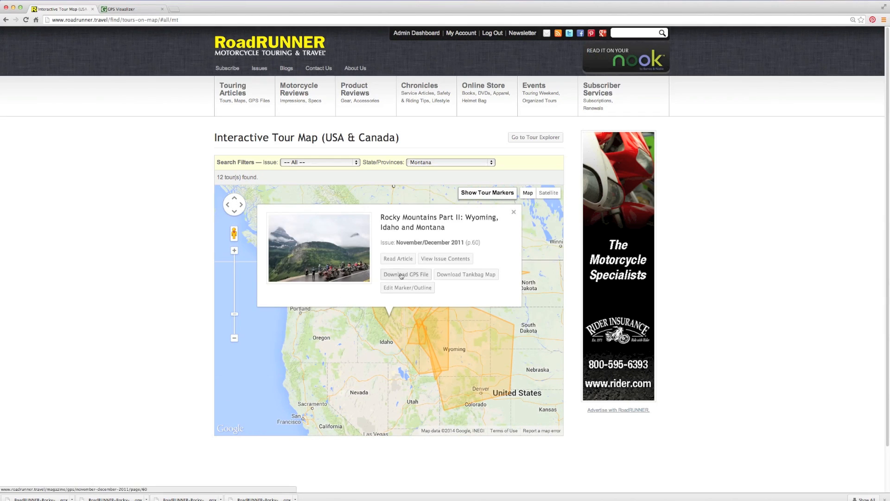
click(405, 274)
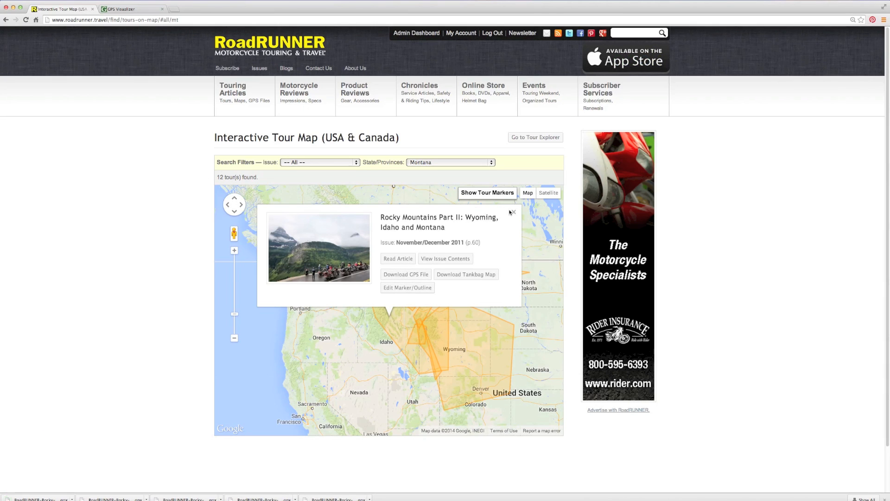
click(511, 212)
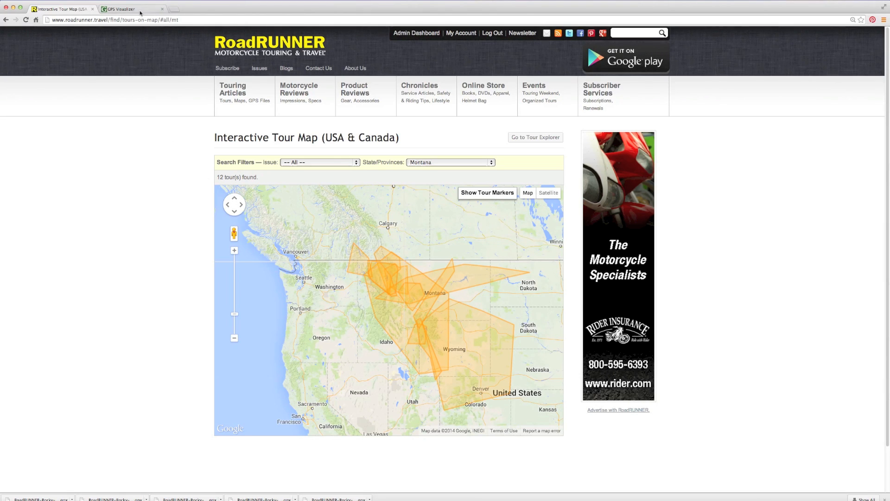
Step: Upload the downloaded Rocky Mountain Tour Part 2 GPX file to GPS Visualizer as a Google Map
click(119, 9)
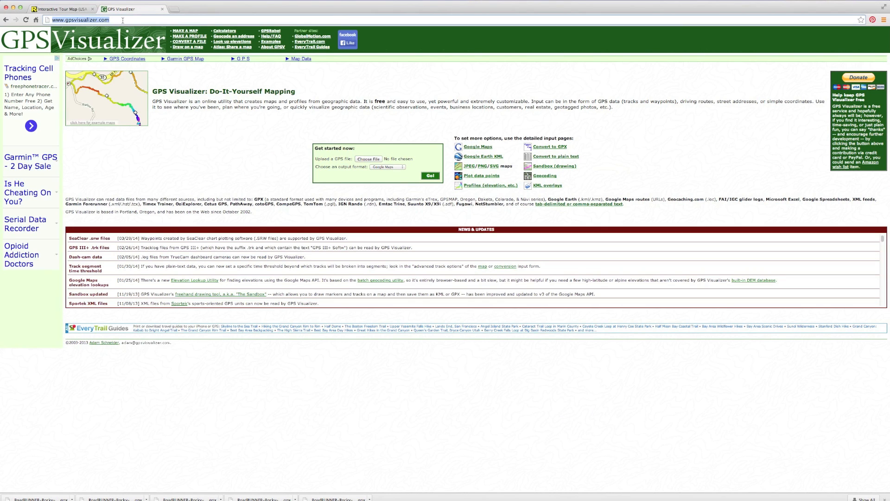
click(430, 175)
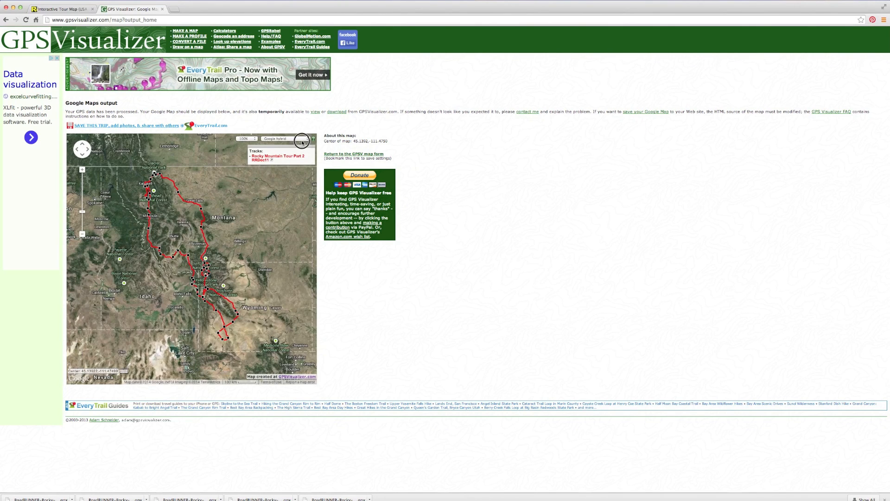
Step: Change the map background from Google hybrid to Google map and zoom in south of Bozeman
click(286, 139)
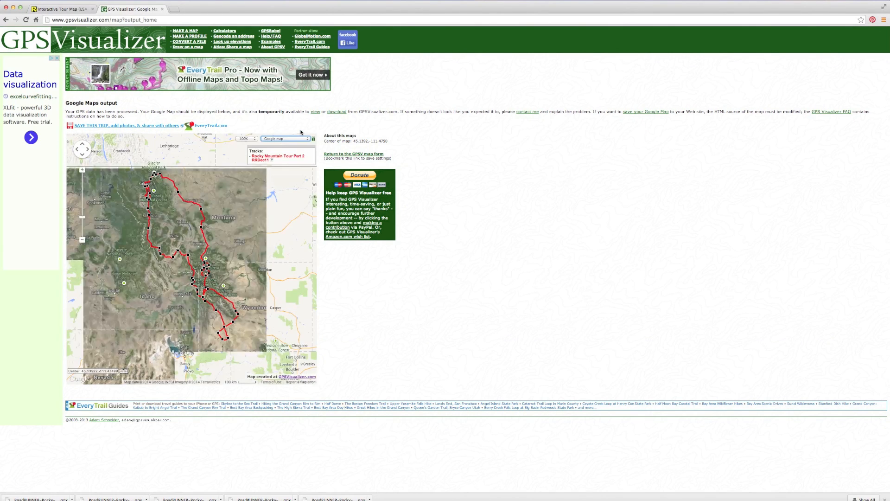
click(284, 138)
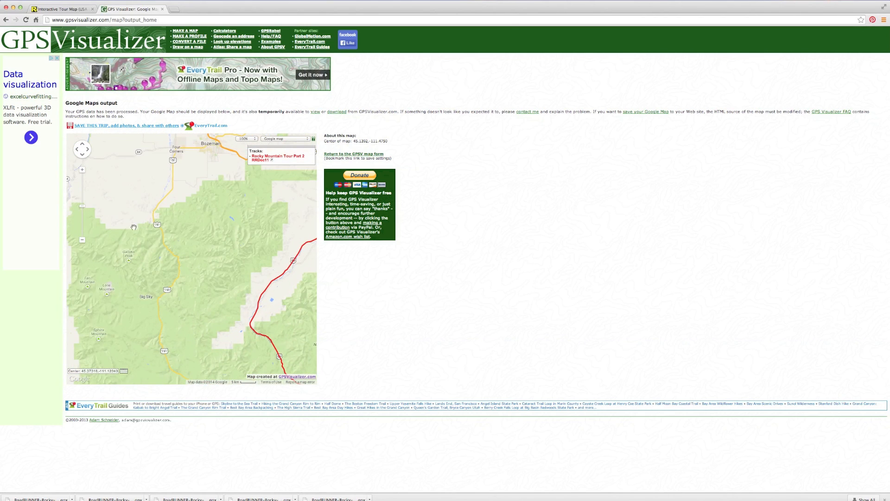
click(82, 240)
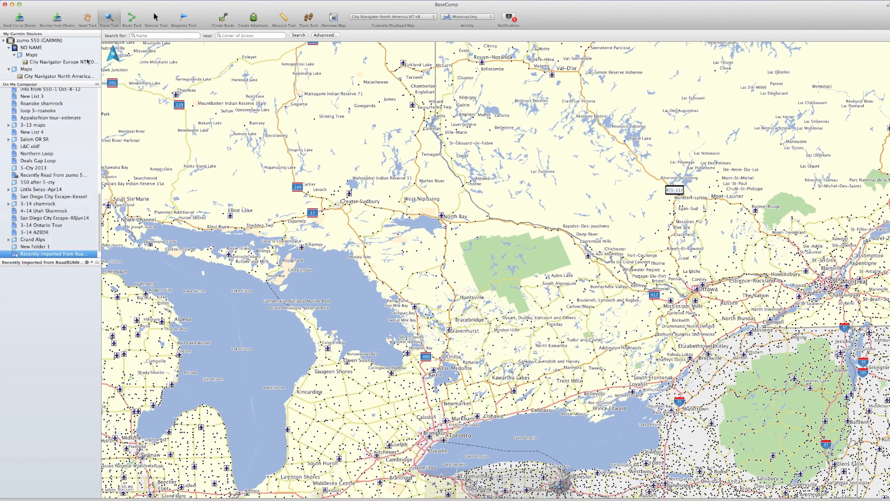
Step: Import the RoadRUNNER Rocky Mountains .gpx file from the Desktop via File > Import
click(18, 3)
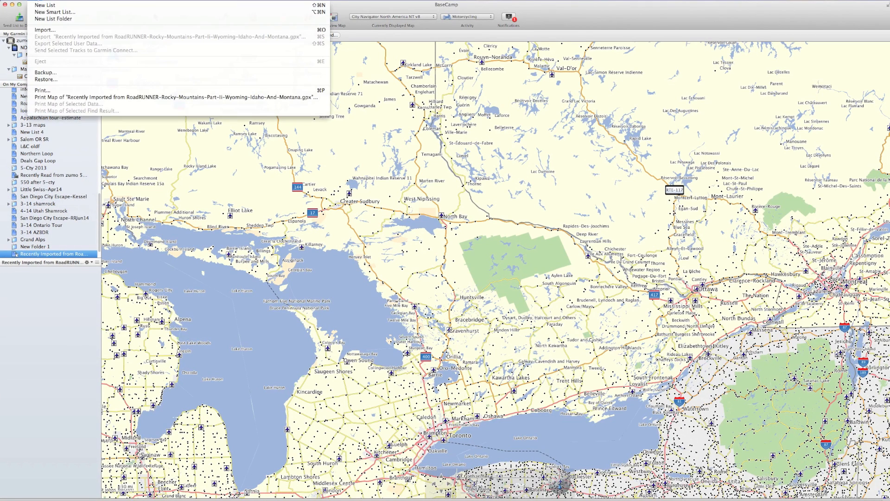
mouse_move(53, 12)
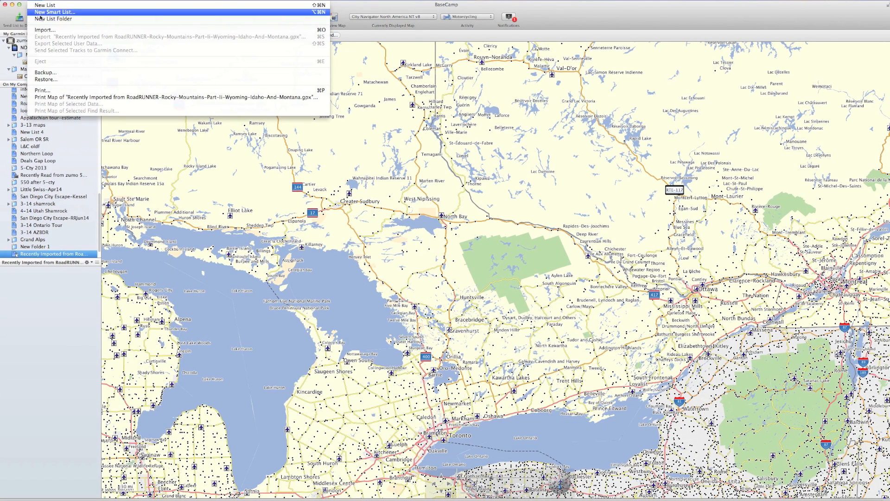
mouse_move(45, 30)
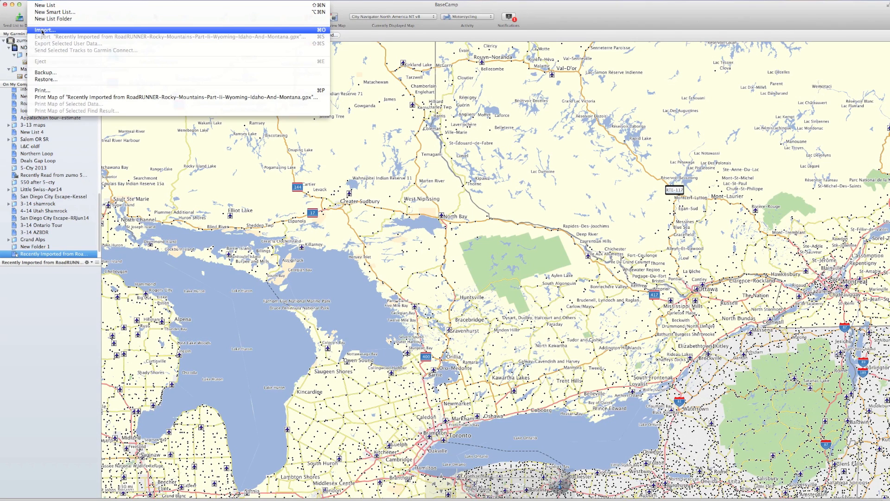
click(44, 30)
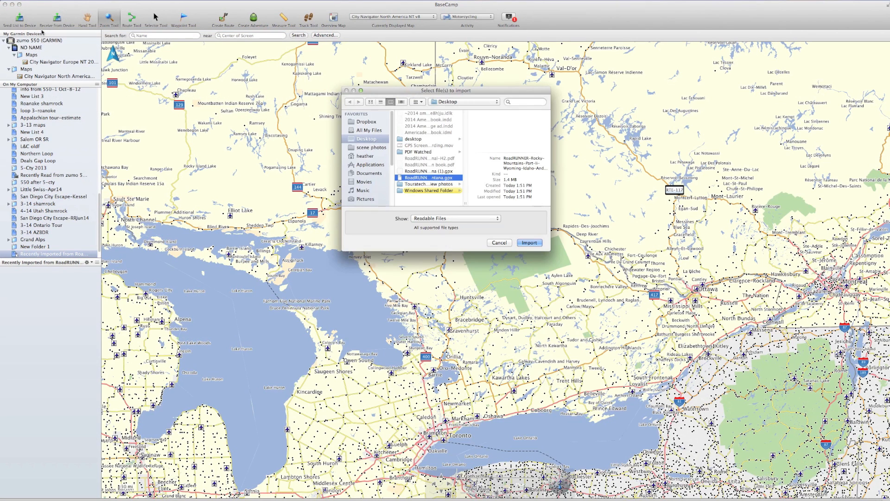
click(430, 178)
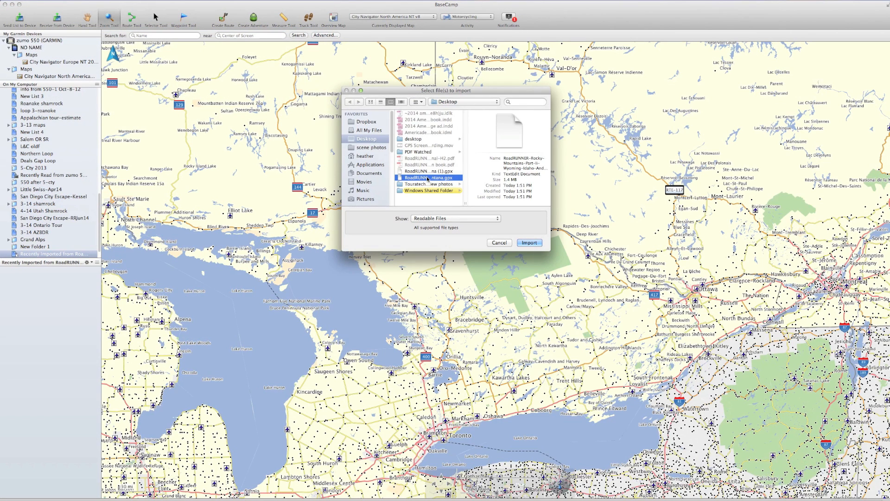
click(529, 243)
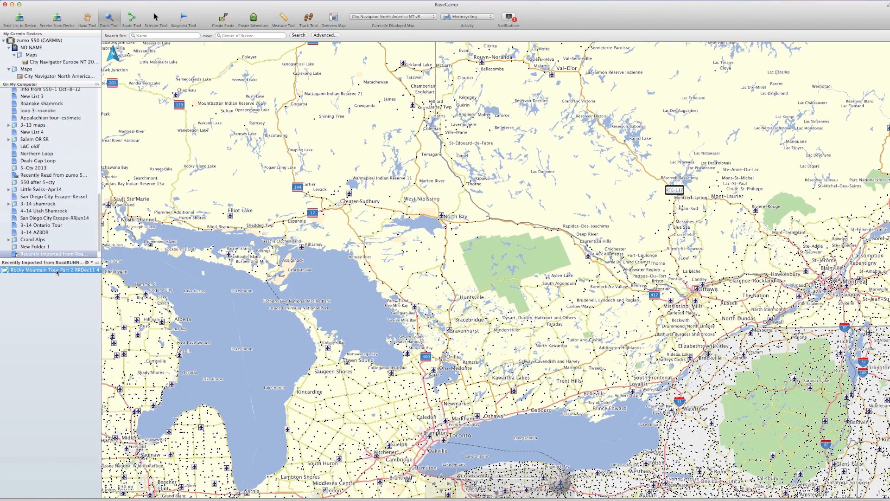
Step: Show the imported Rocky Mountain Tour Part 2 route on the BaseCamp map
right_click(45, 269)
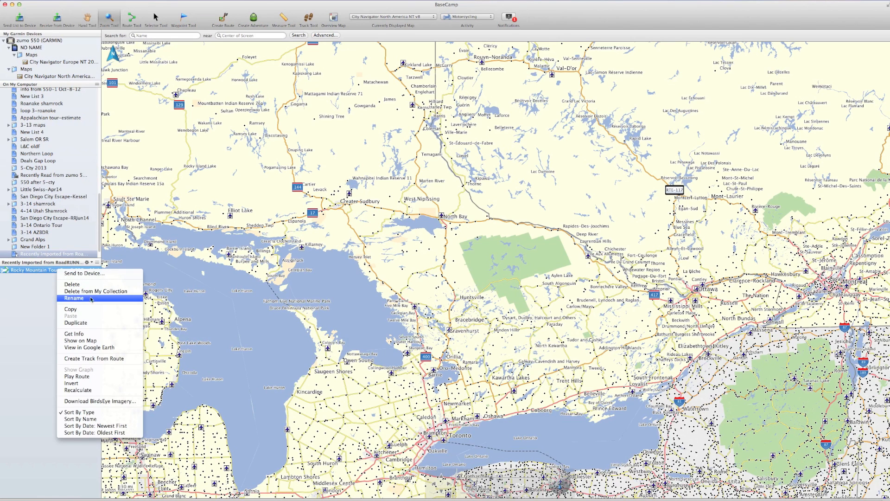
click(74, 299)
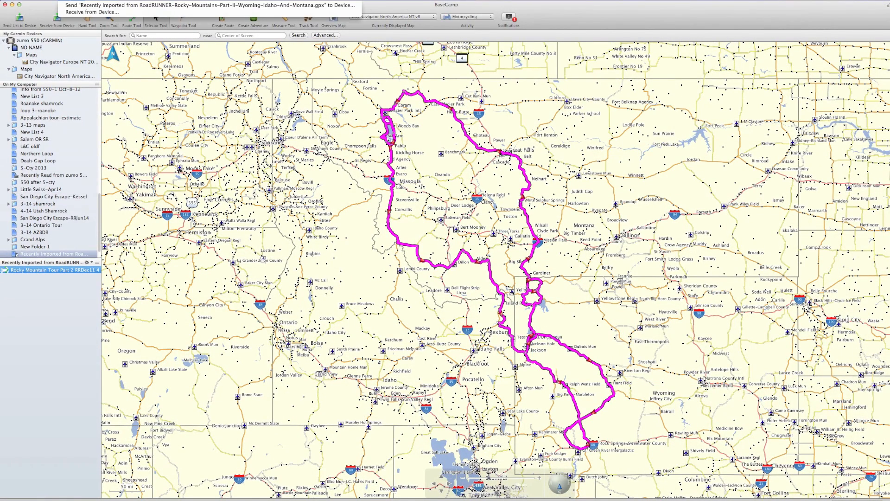
mouse_move(205, 5)
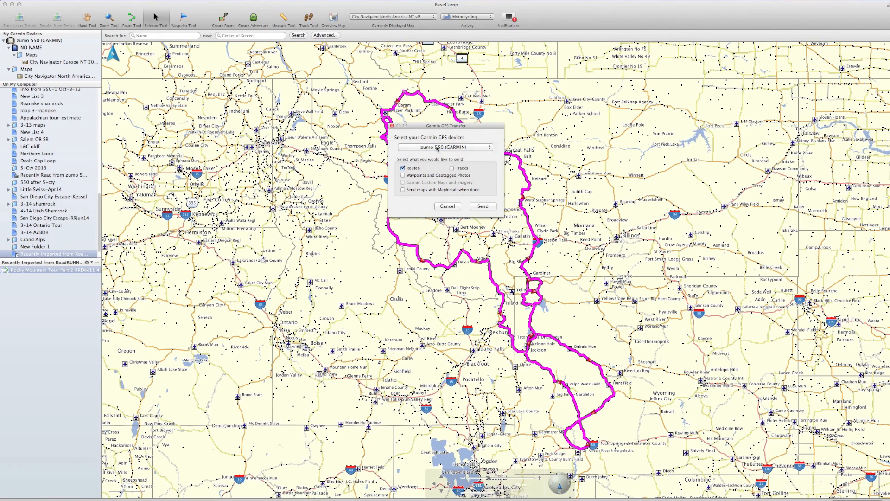
Step: Send the Rocky Mountain route to the zumo 550 and close the completed transfer window
click(482, 205)
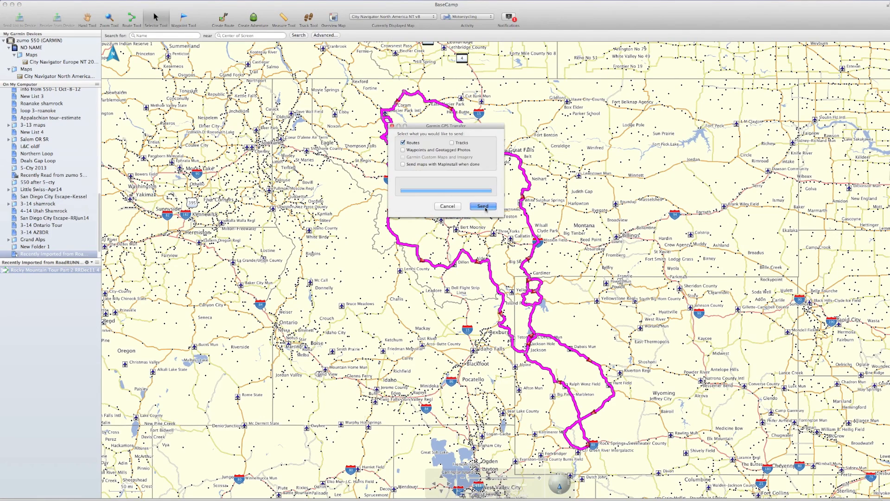
click(482, 206)
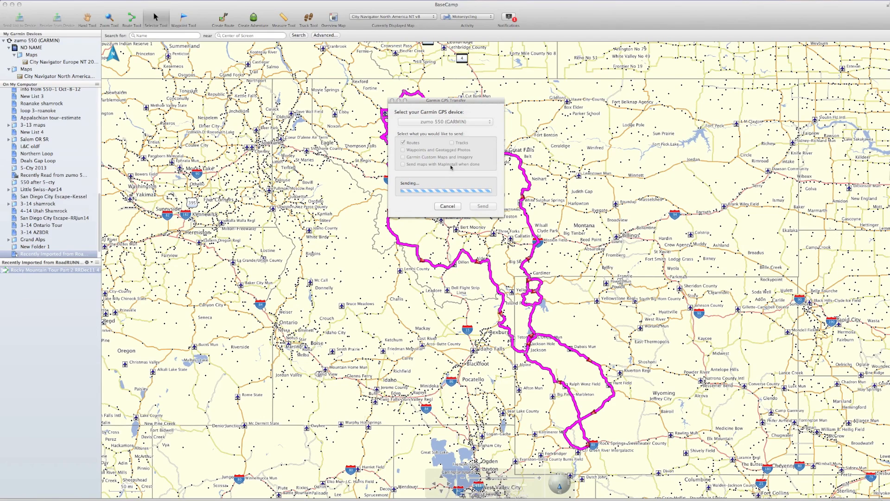
mouse_move(450, 176)
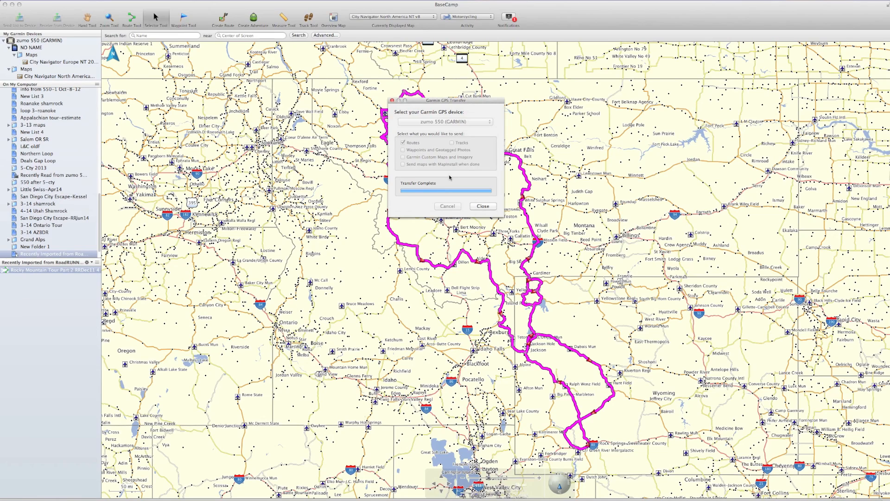
mouse_move(480, 210)
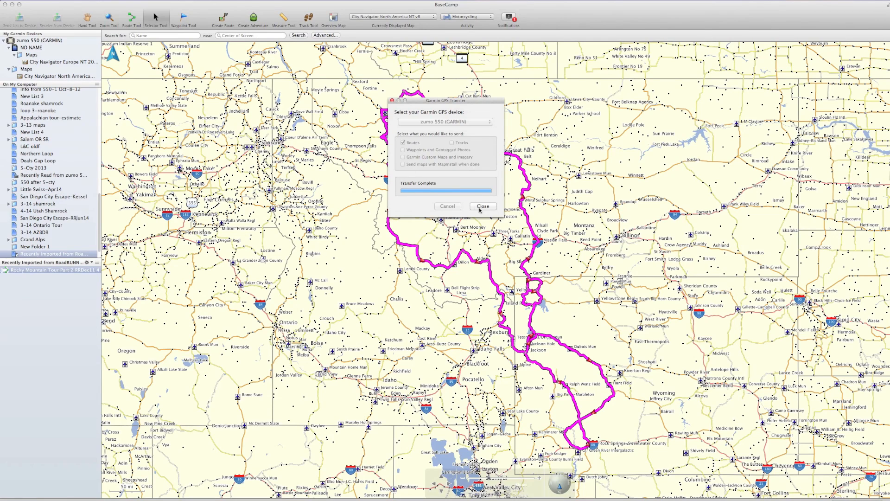
click(483, 206)
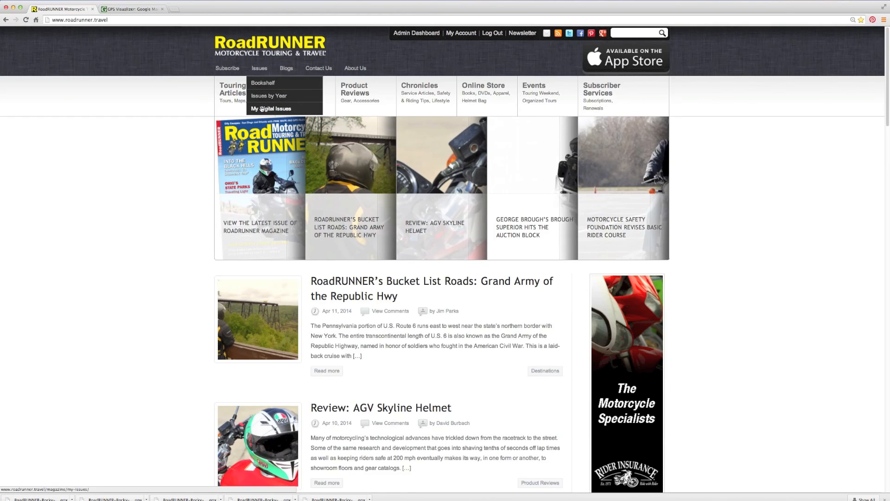
Step: View the My Digital Issues bookshelf, then return to the Admin Dashboard
click(271, 109)
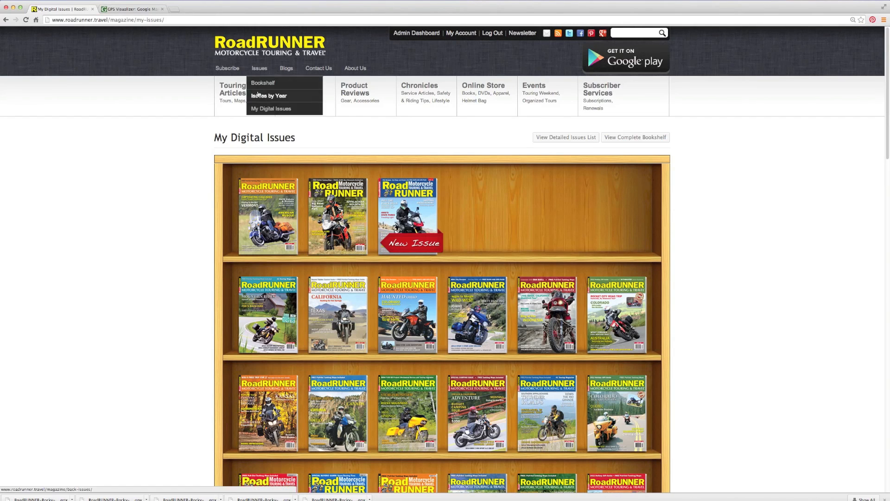
click(268, 96)
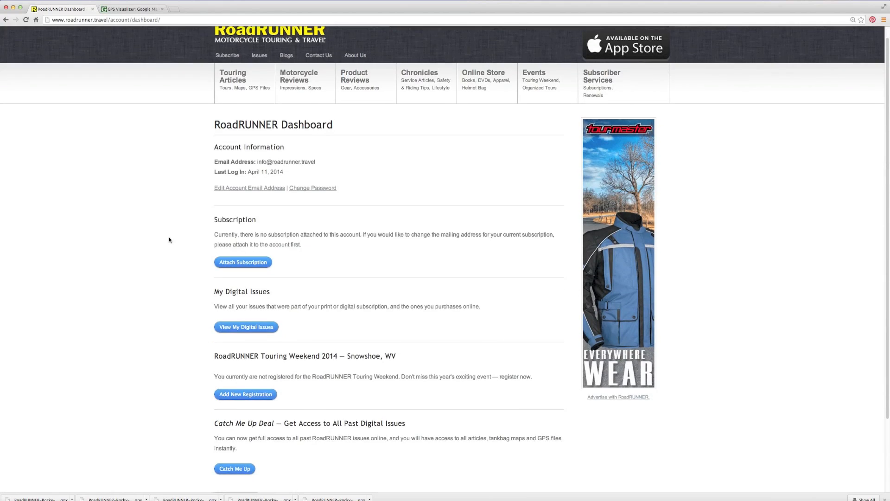
Step: Scroll down the dashboard and choose the Catch Me Up Deal for past issues
scroll(down, 3)
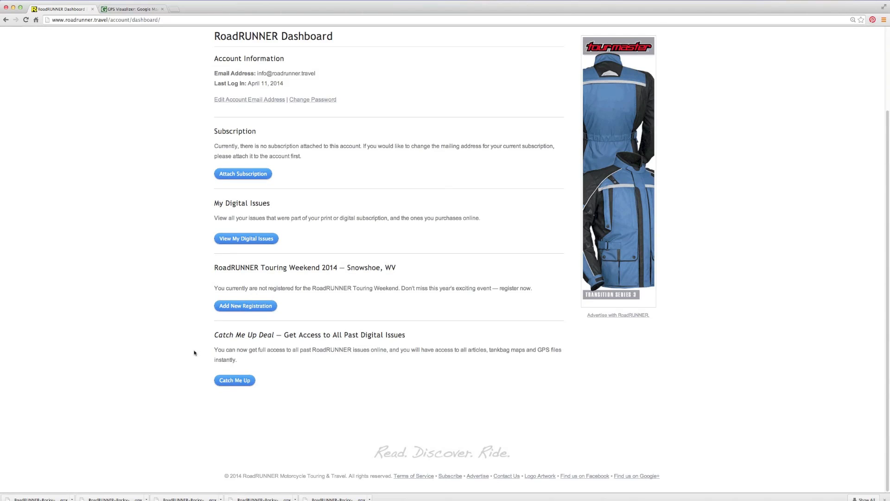
click(234, 380)
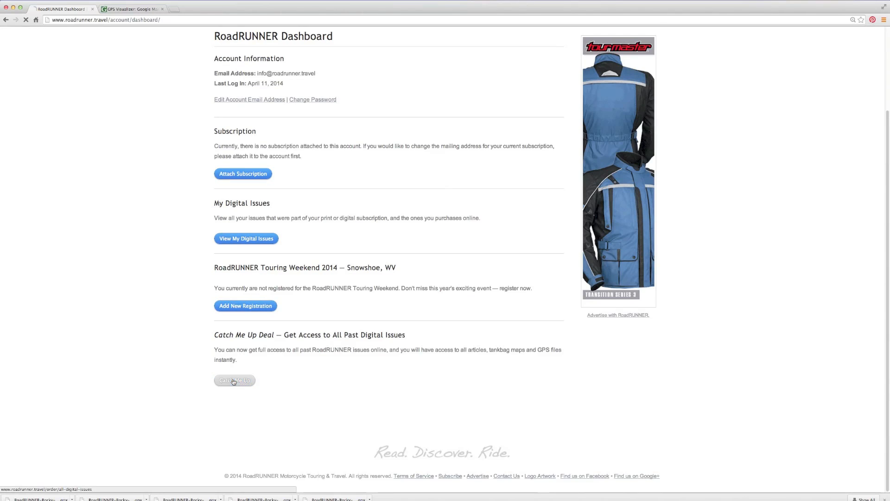